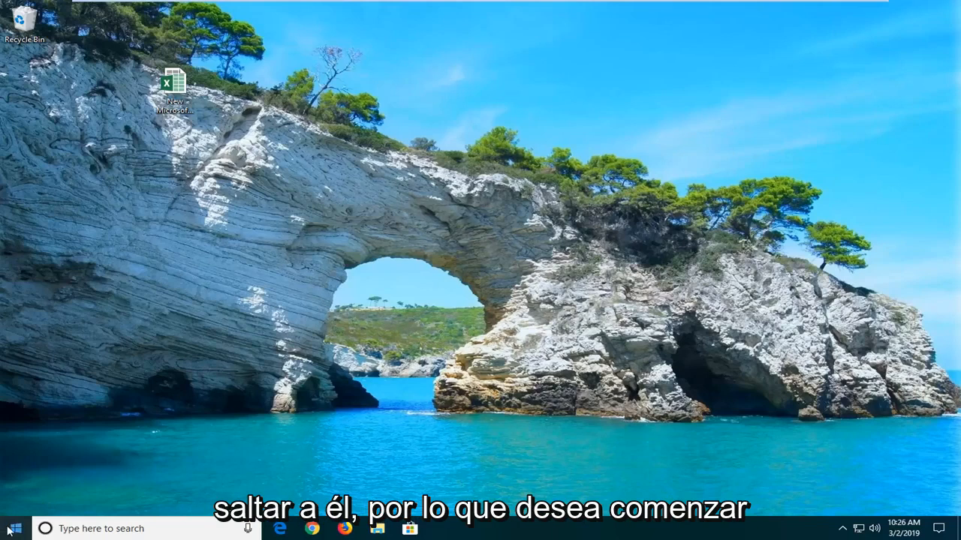
- Search the Start menu for Excel and bring up the app's launch options
click(12, 528)
text(excel)
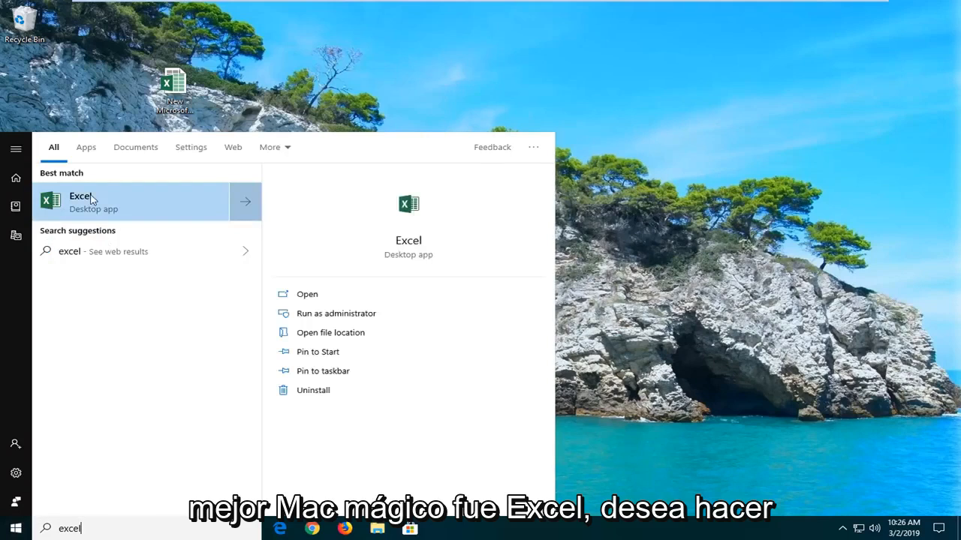
right_click(81, 198)
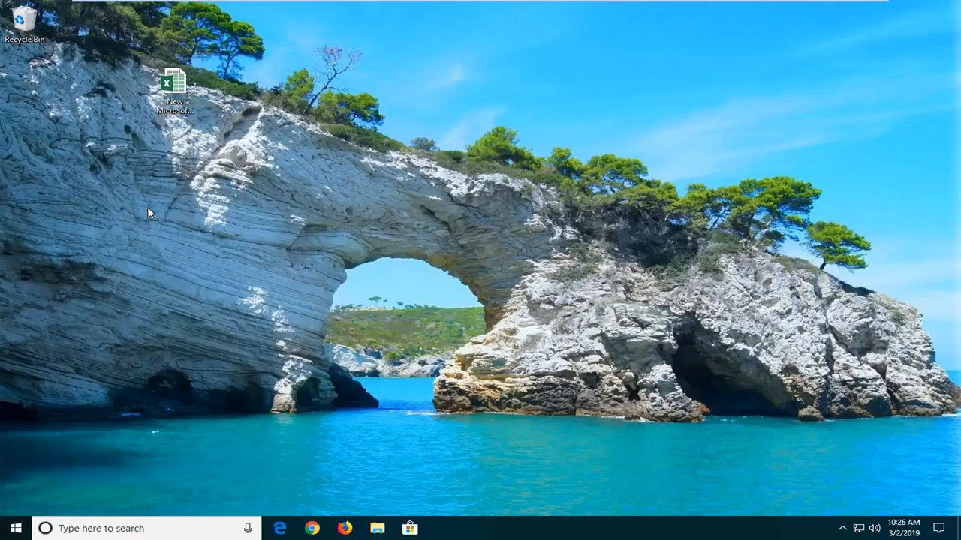
- Answer Yes to the User Account Control prompt so Excel runs as administrator
double_click(174, 84)
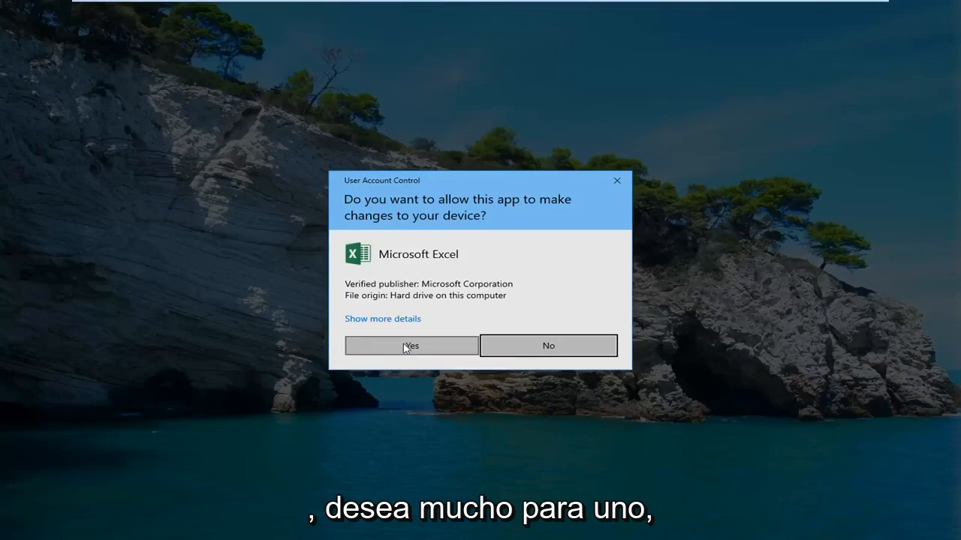
click(411, 345)
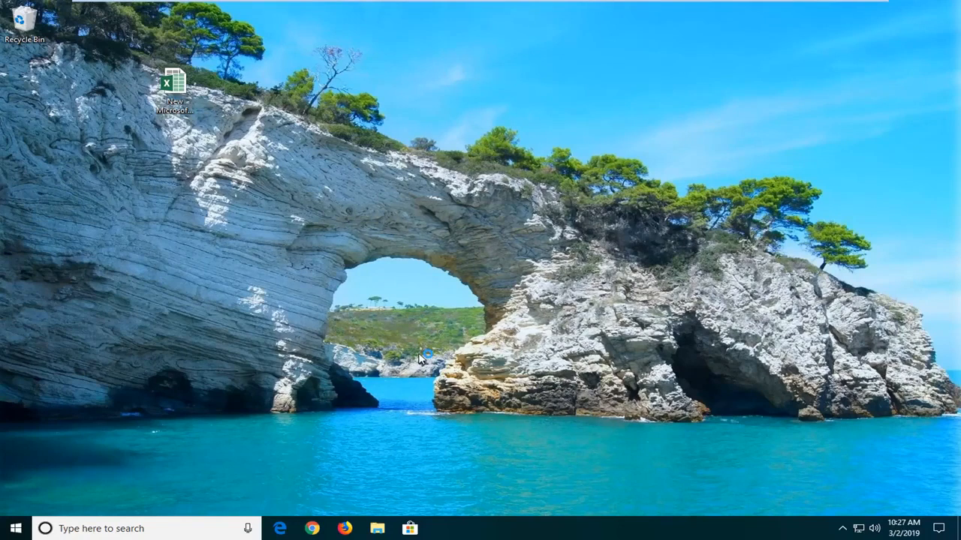
- Accept the Office license terms so Excel starts with blank workbook Book1
double_click(174, 78)
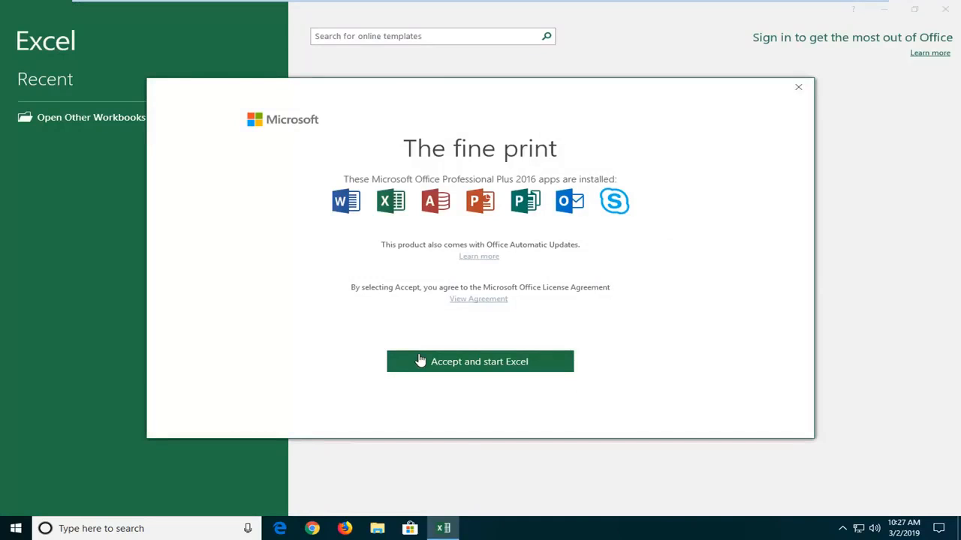
click(479, 361)
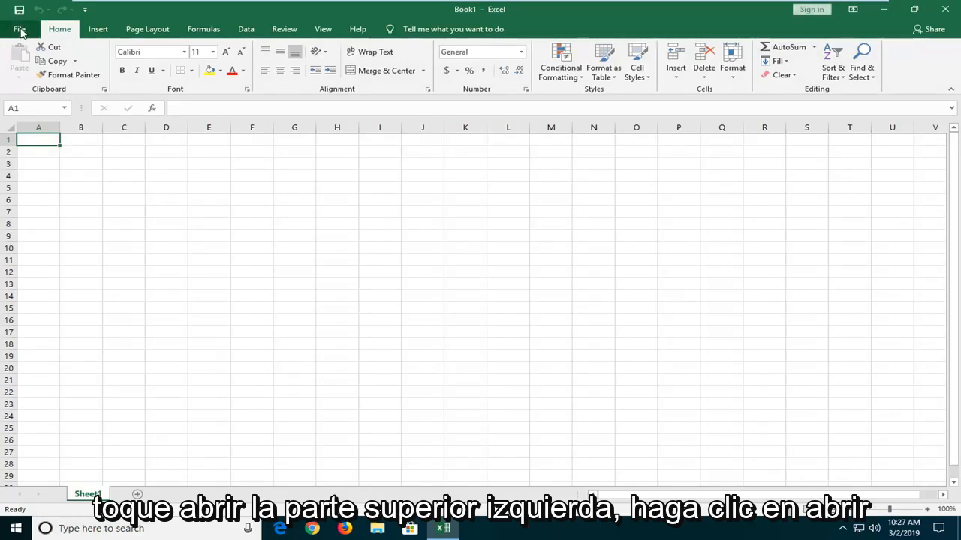
- Open the workbook 'New Microsoft Excel Worksheet' from the Desktop via File > Open > Browse
click(18, 28)
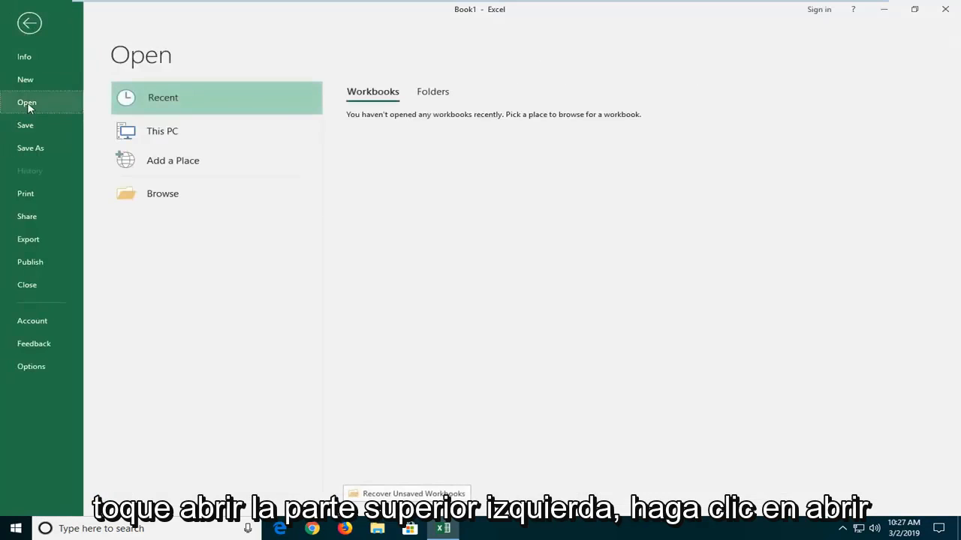
mouse_move(174, 212)
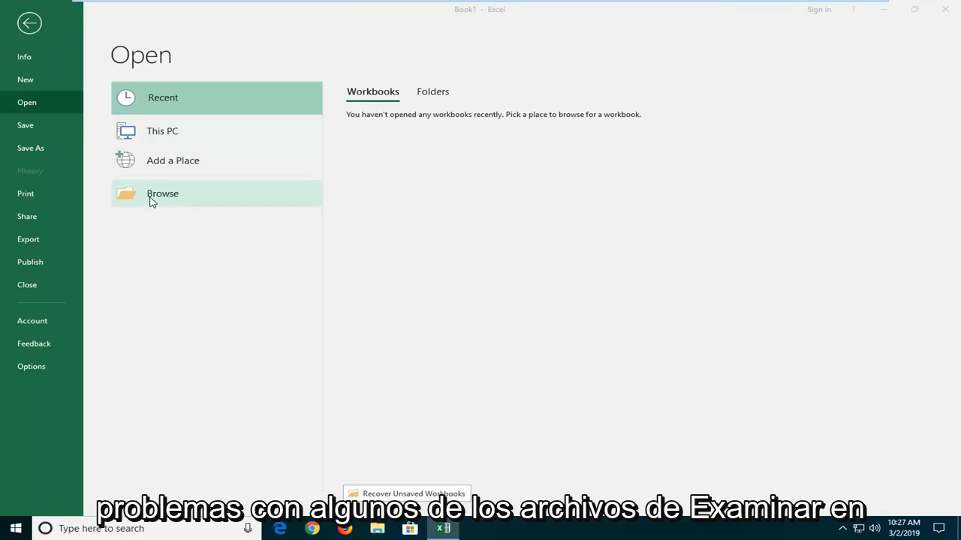
click(162, 194)
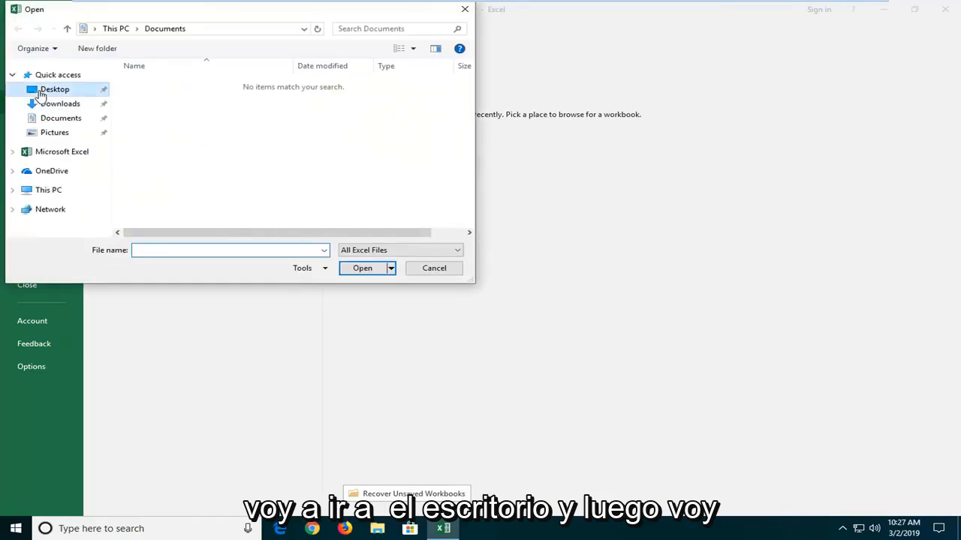
click(434, 268)
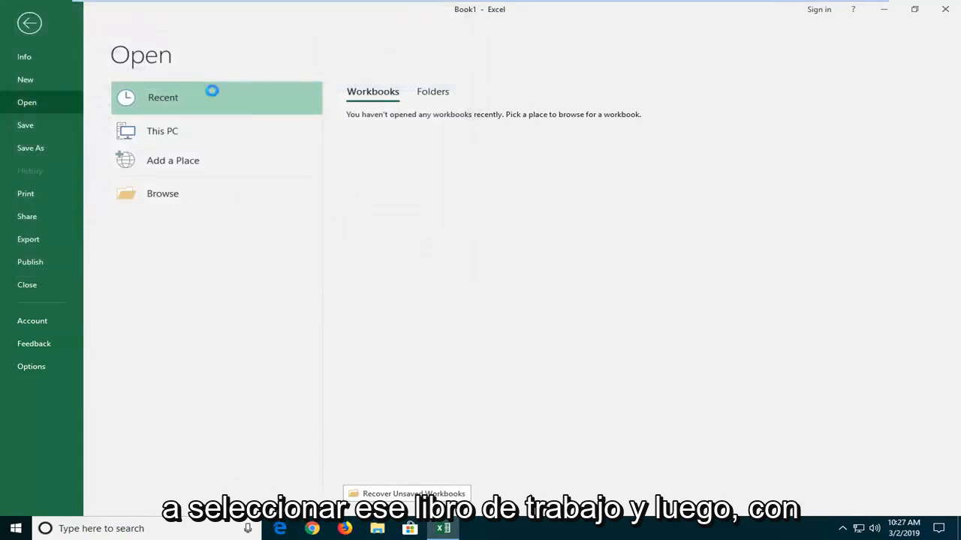
click(30, 23)
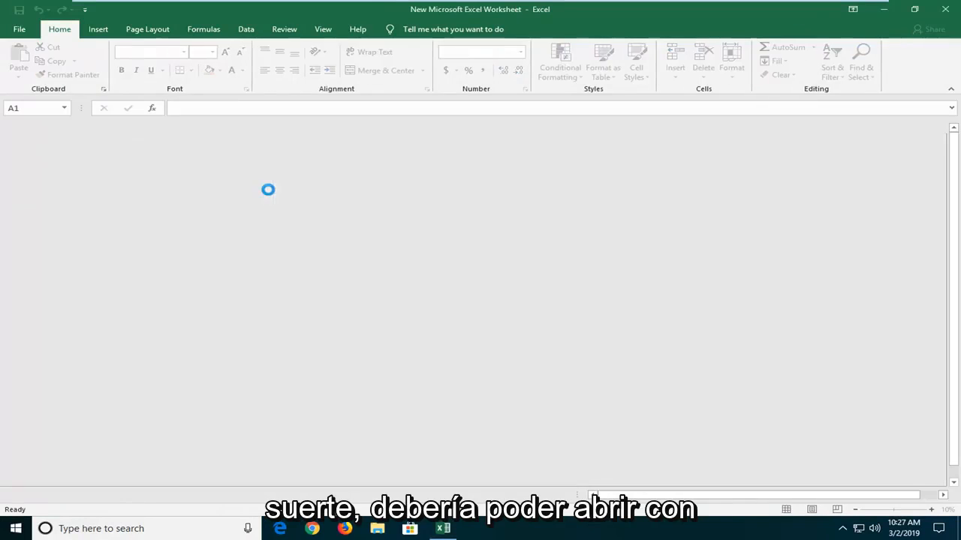